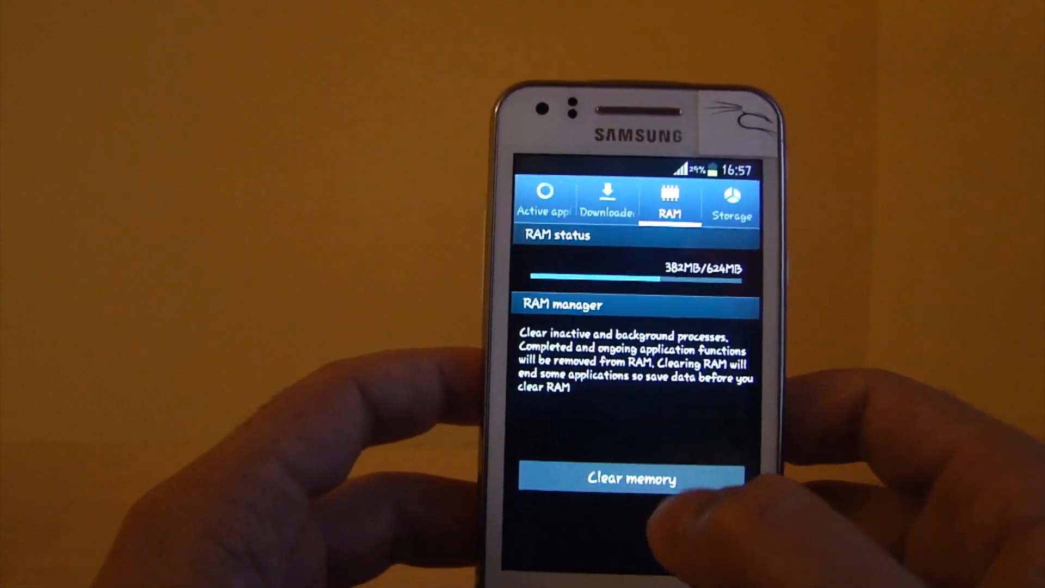
Step: Clear inactive and background processes from RAM in Task Manager
left_click(631, 479)
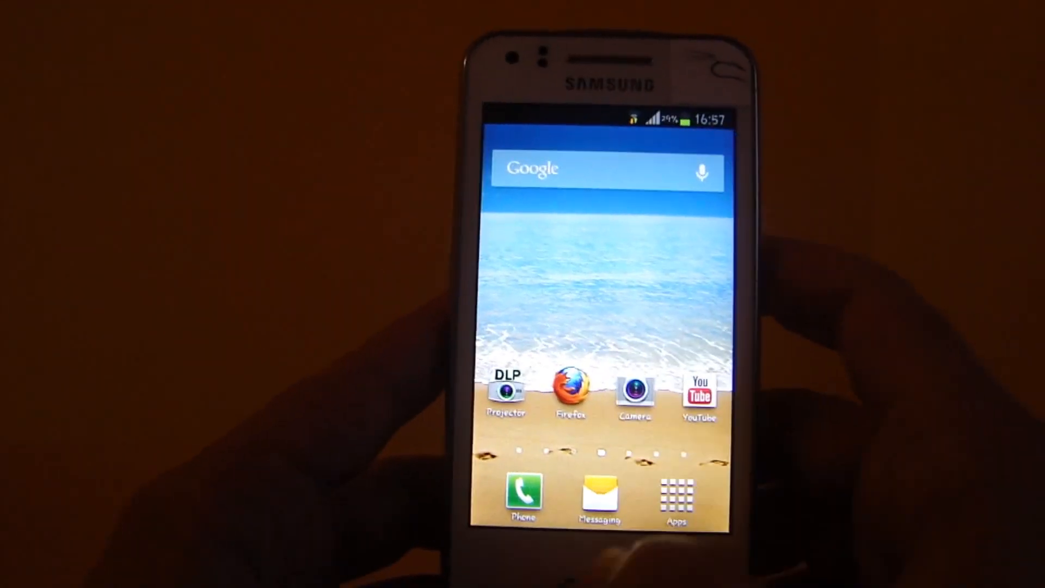
Step: Swipe to the home screen page with Settings, Clock and Sixaxis Controller shortcuts
left_click(632, 393)
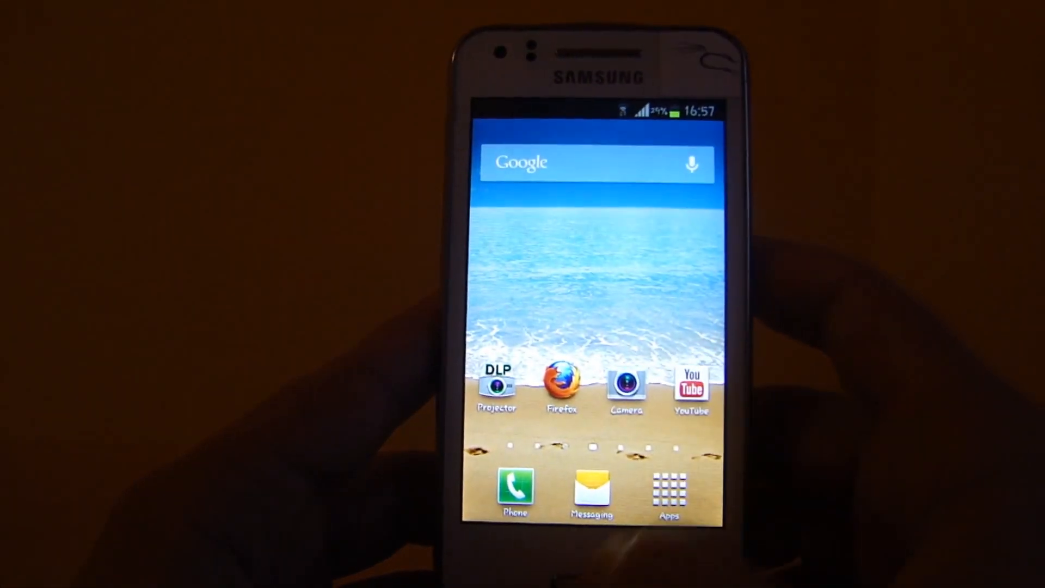
left_click(691, 385)
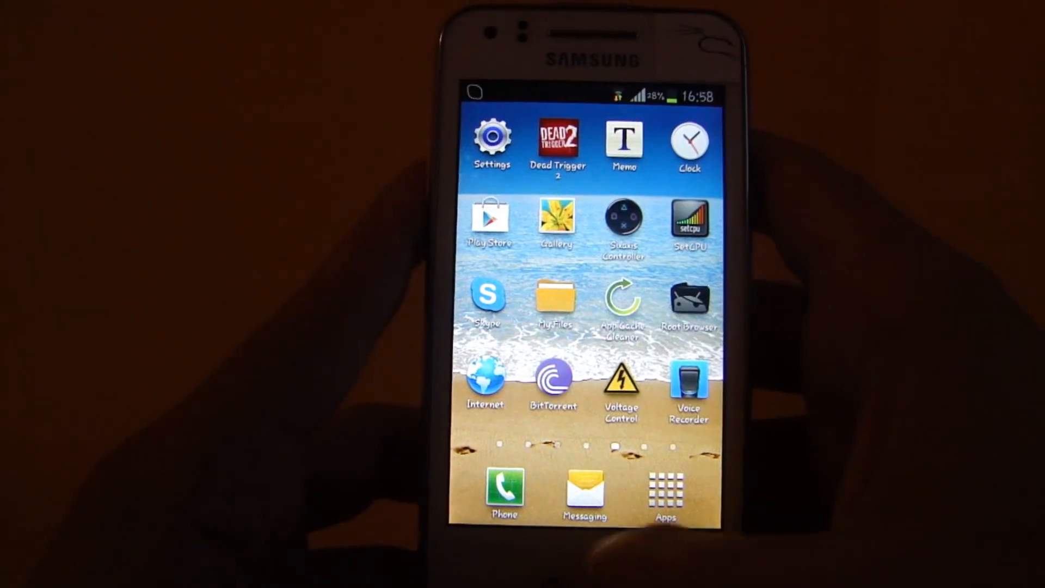
left_click(554, 301)
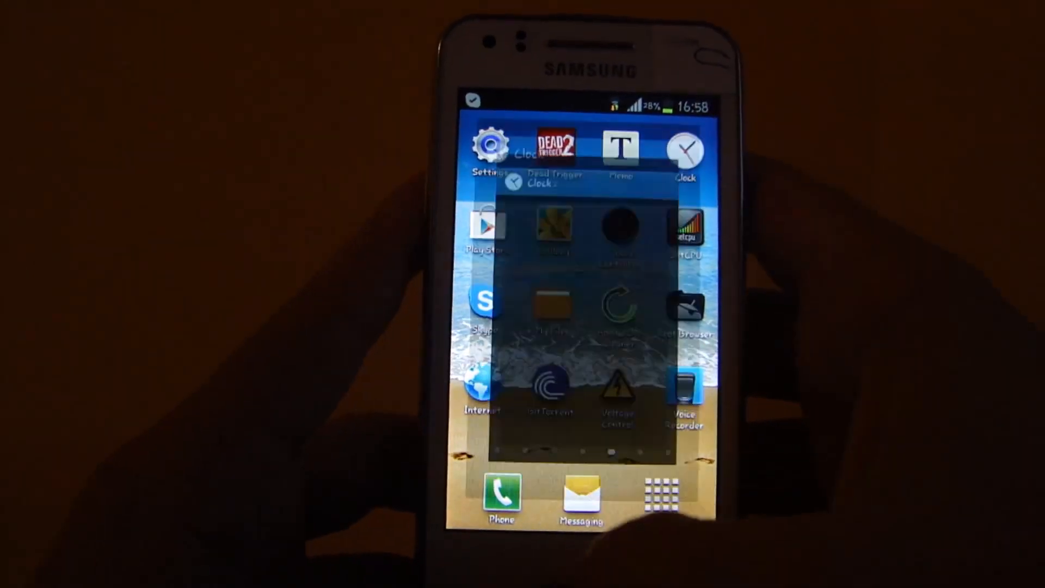
left_click(685, 150)
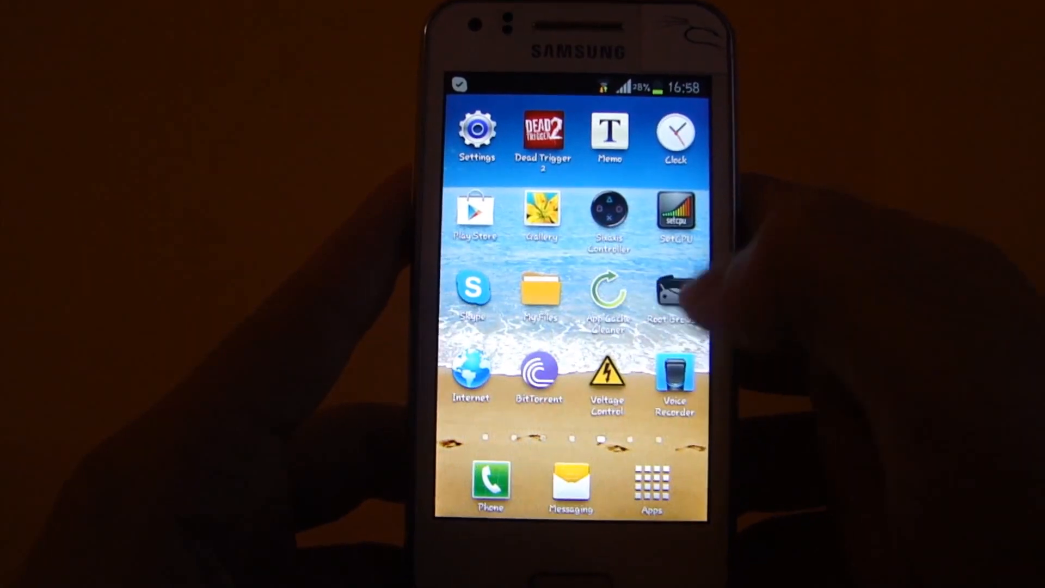
left_click(675, 293)
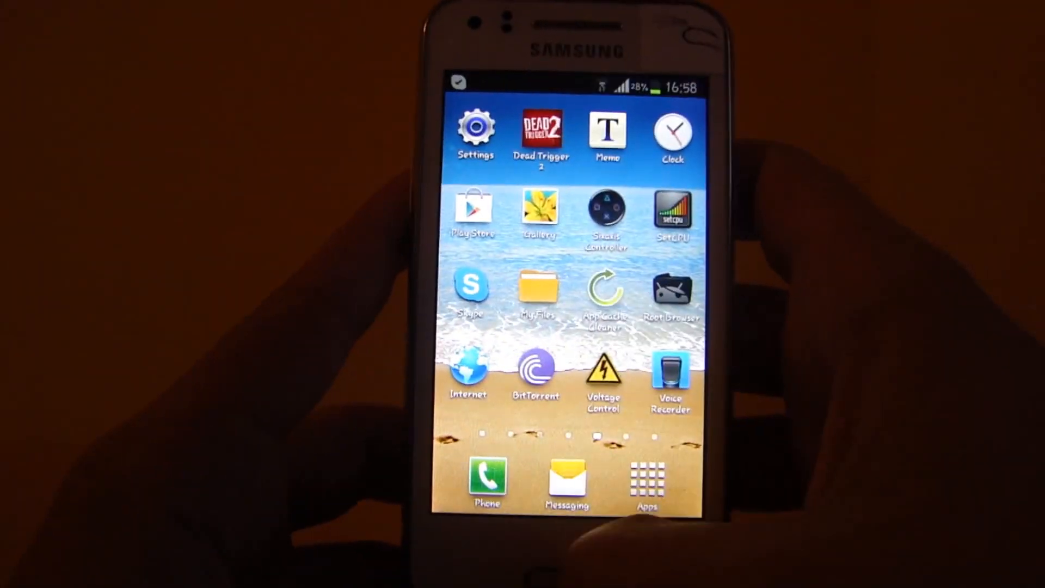
left_click(536, 370)
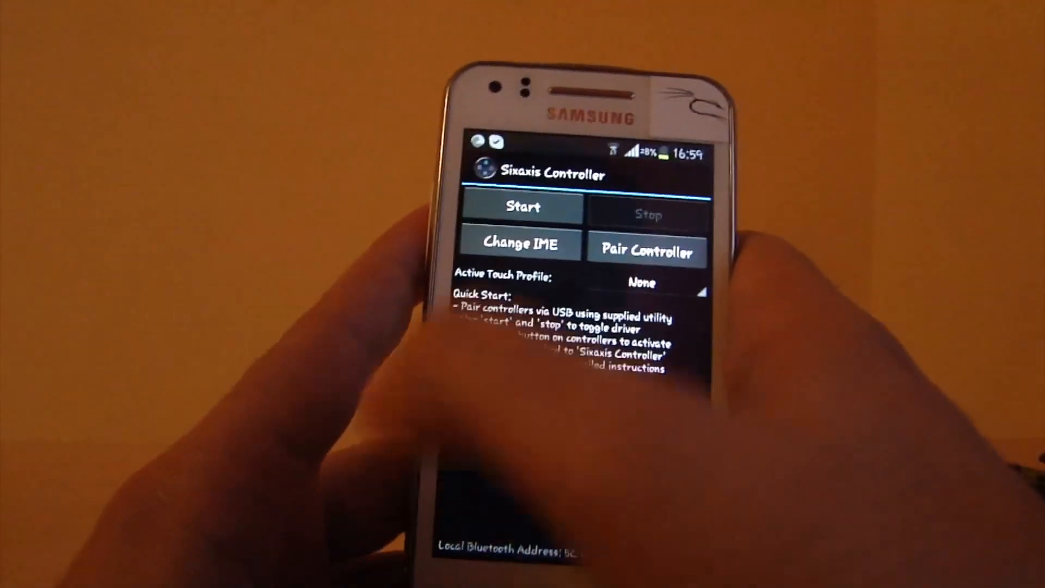
Step: Show the Choose input method dialog listing Samsung keyboard, Sixaxis Controller and Swype
left_click(520, 242)
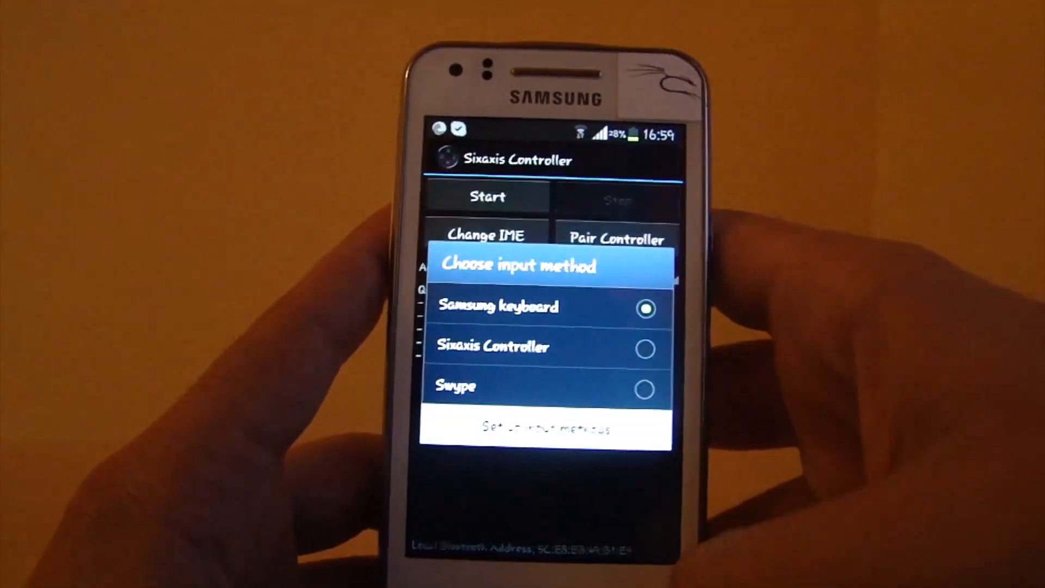